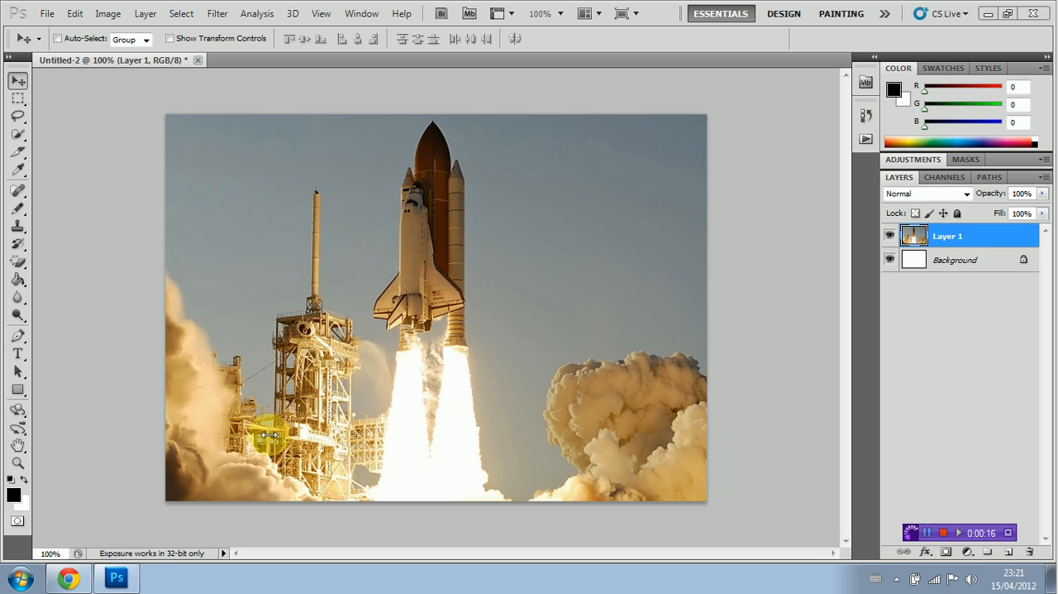
{"action": "mouse_move", "coordinate": [252, 360]}
{"action": "type", "text": "4"}
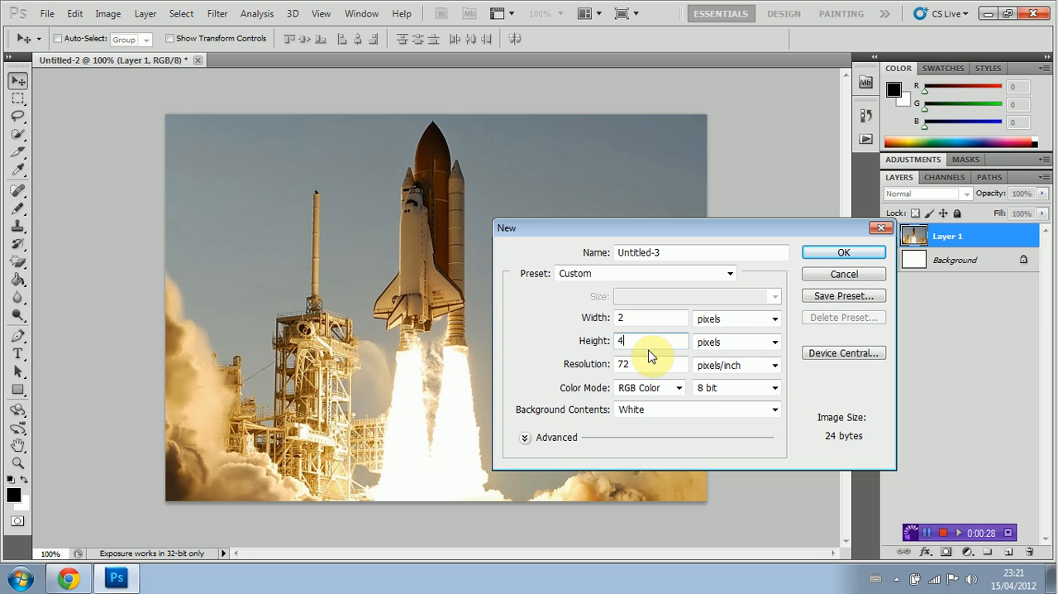
Create the 2x4 px image at 1000% zoom, erase its white background and paint the top half black with the Pencil.
{"action": "left_click", "coordinate": [844, 251]}
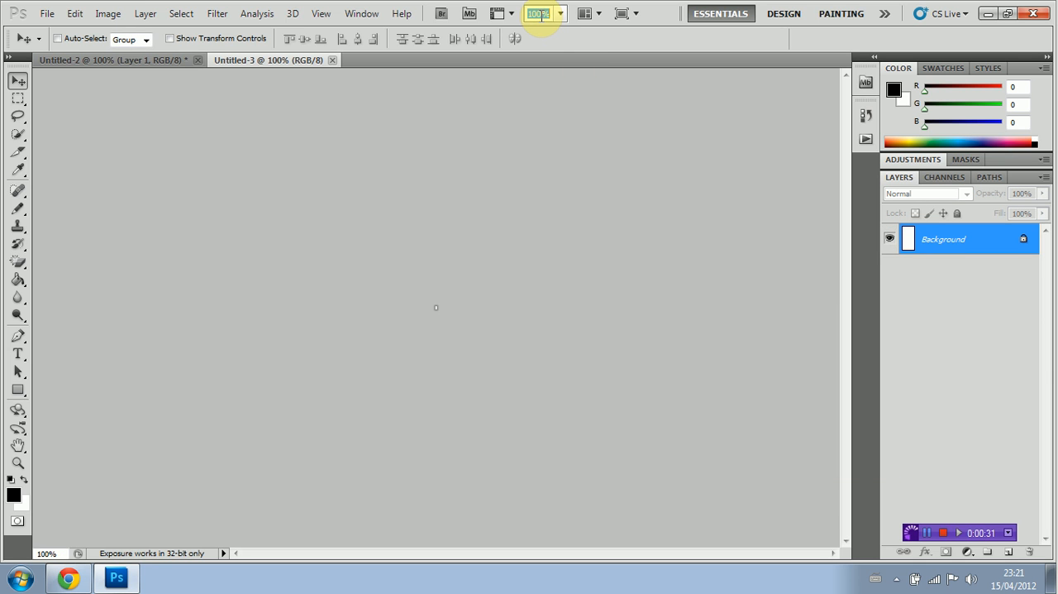
{"action": "type", "text": "1000"}
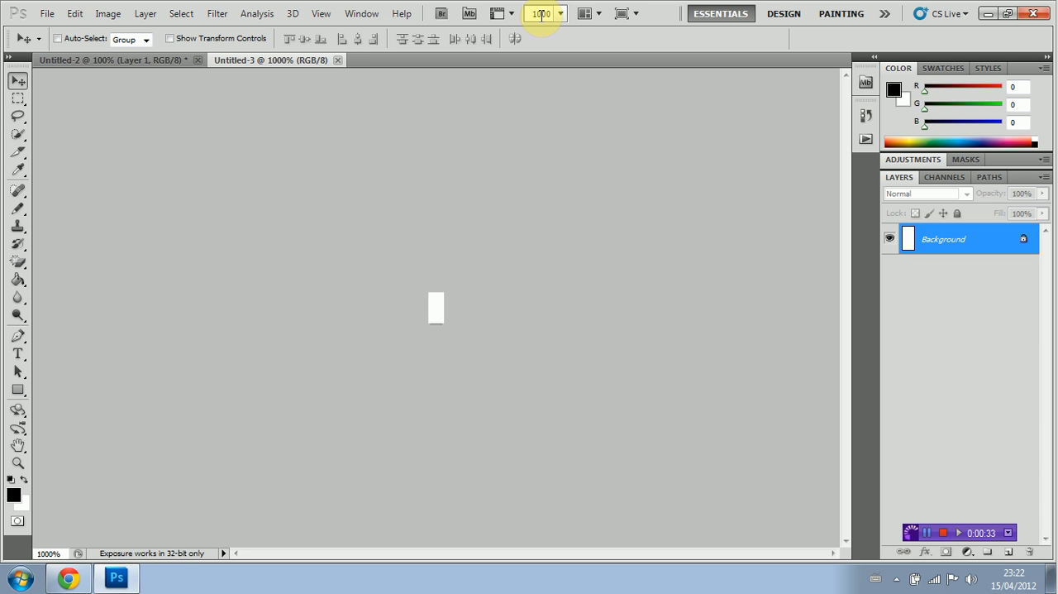
{"action": "mouse_move", "coordinate": [19, 297]}
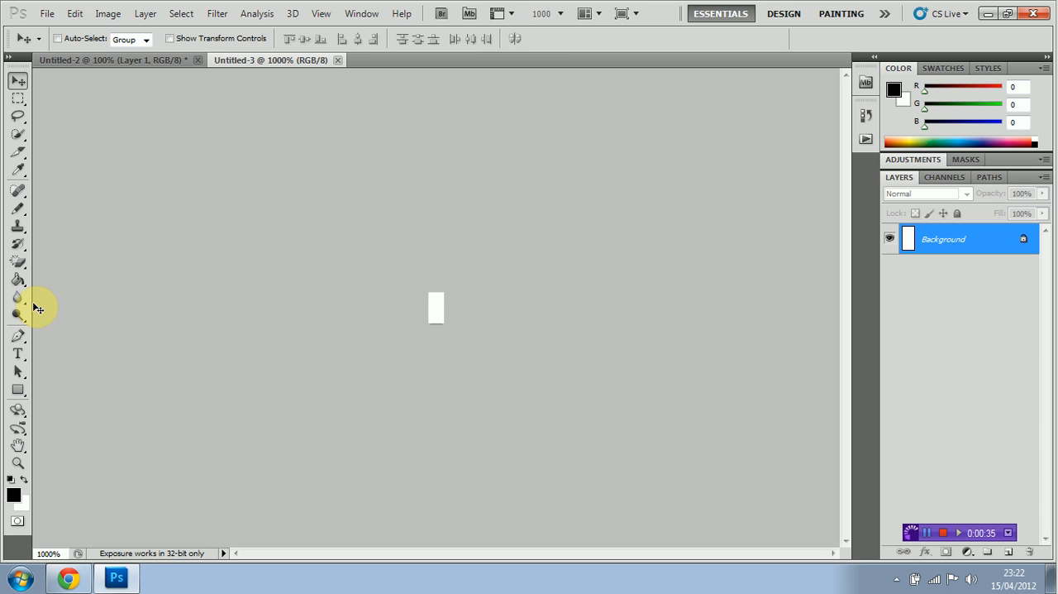
{"action": "left_click", "coordinate": [19, 261]}
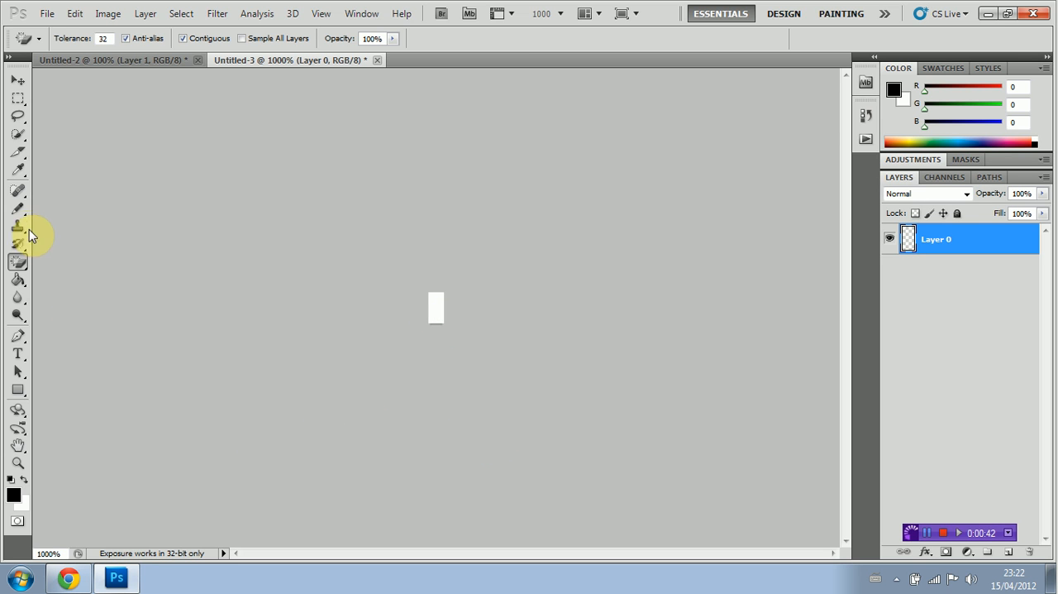
{"action": "left_click", "coordinate": [18, 209]}
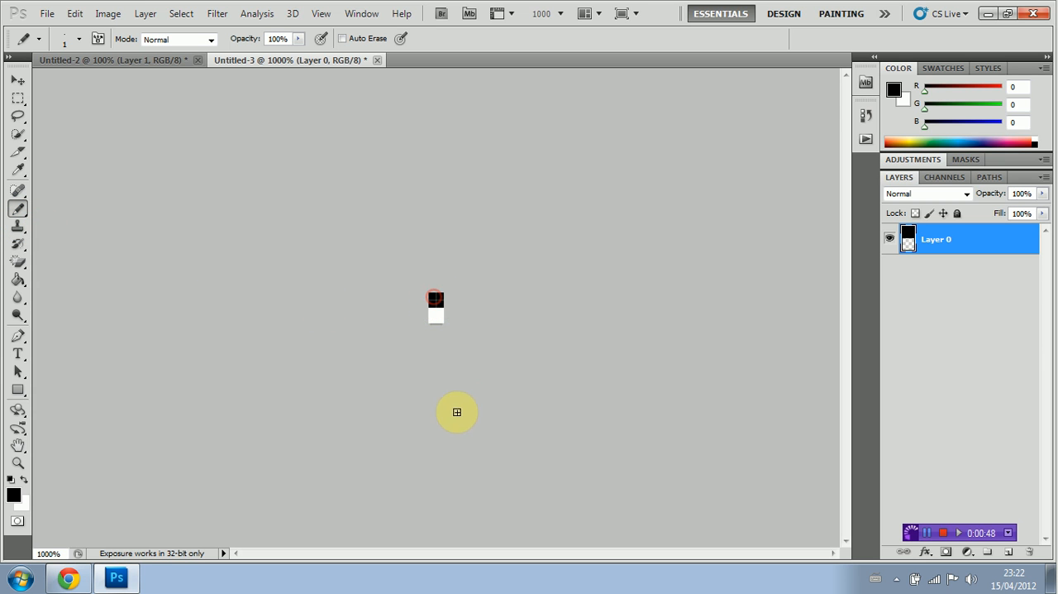
{"action": "mouse_move", "coordinate": [261, 514]}
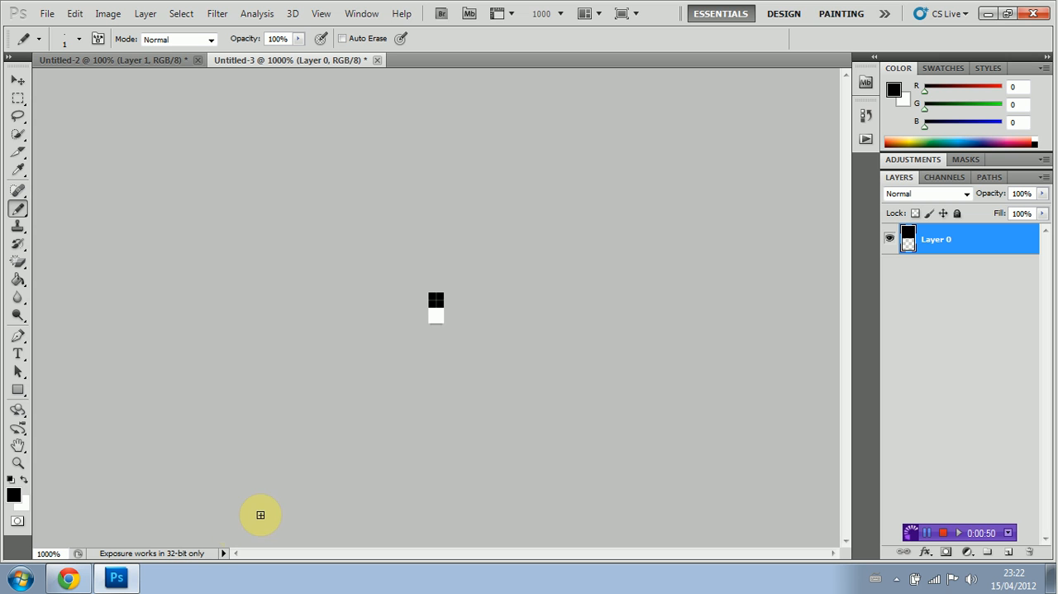
{"action": "mouse_move", "coordinate": [373, 308]}
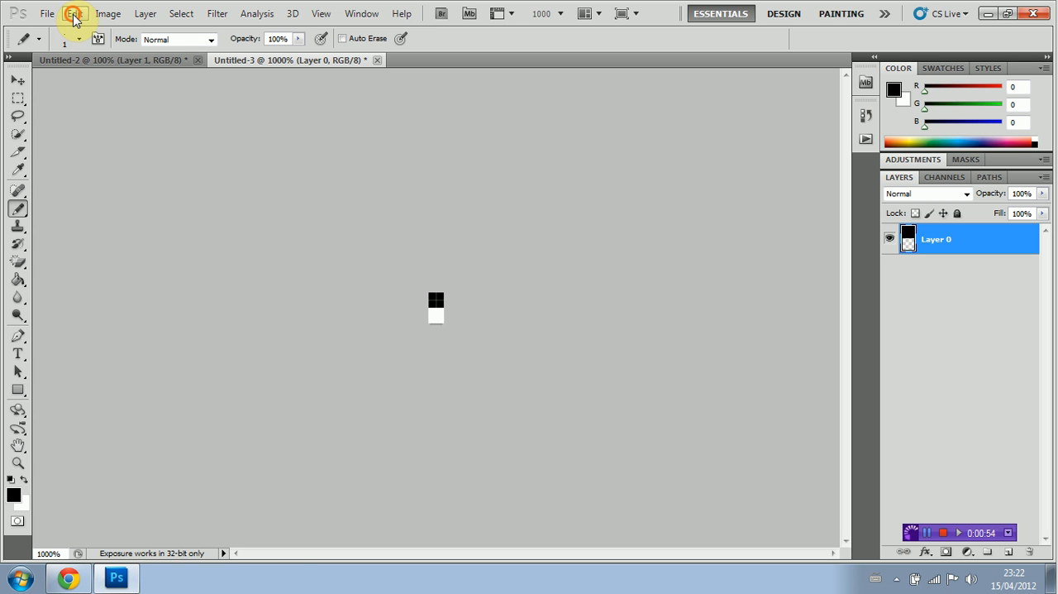
Define the half-black tile as a pattern named TVlines via Edit > Define Pattern.
{"action": "left_click", "coordinate": [74, 13]}
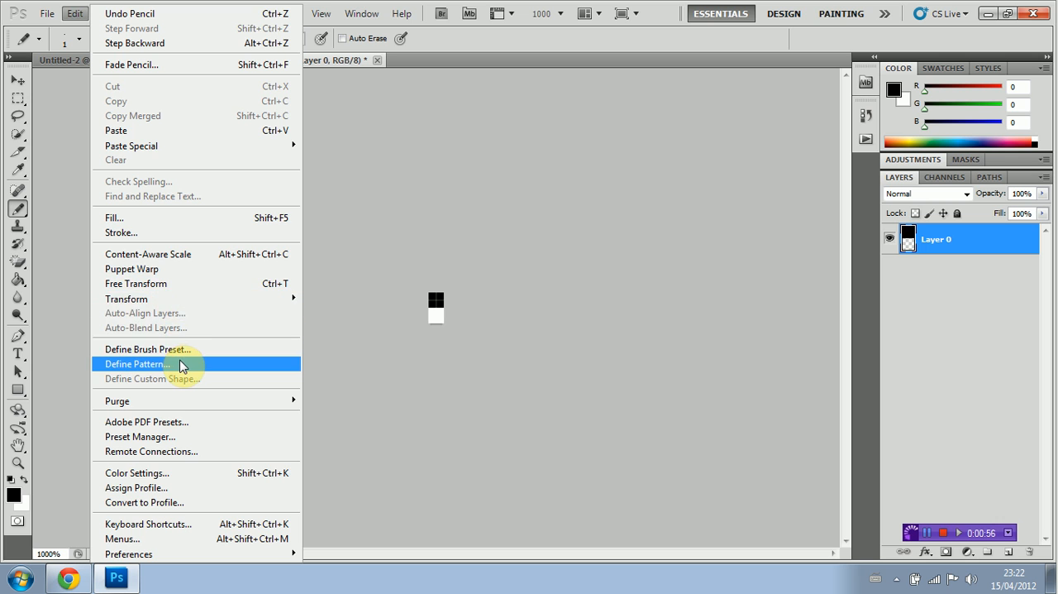
{"action": "left_click", "coordinate": [137, 363]}
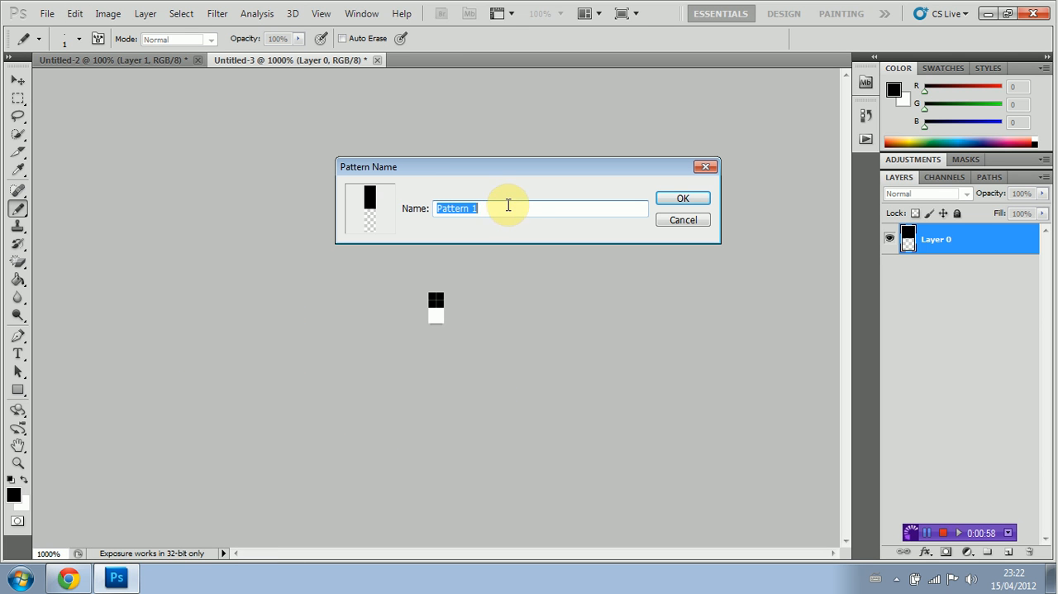
{"action": "type", "text": "TVlines"}
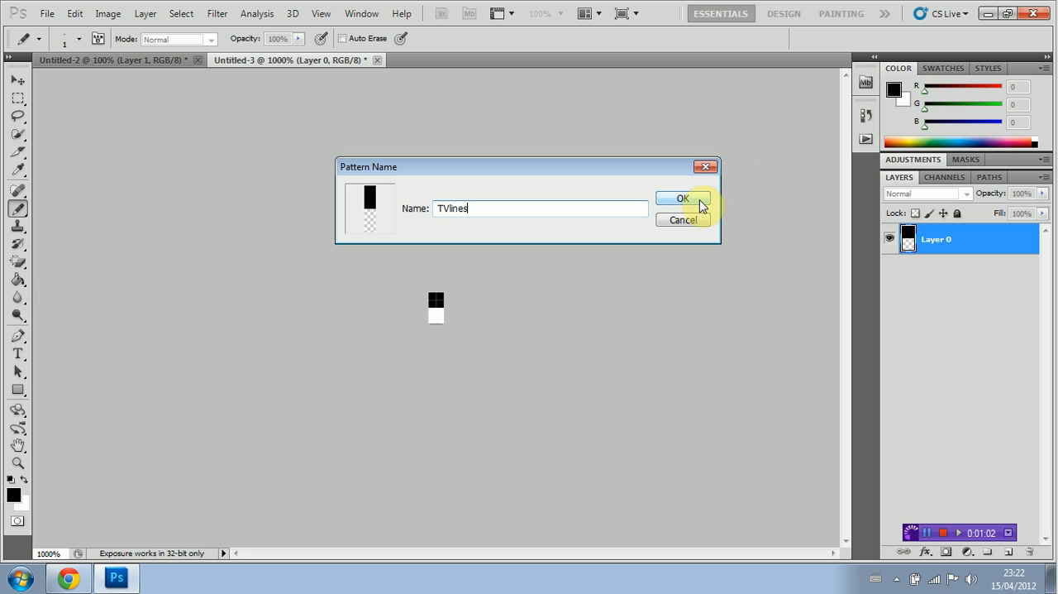
{"action": "left_click", "coordinate": [681, 198]}
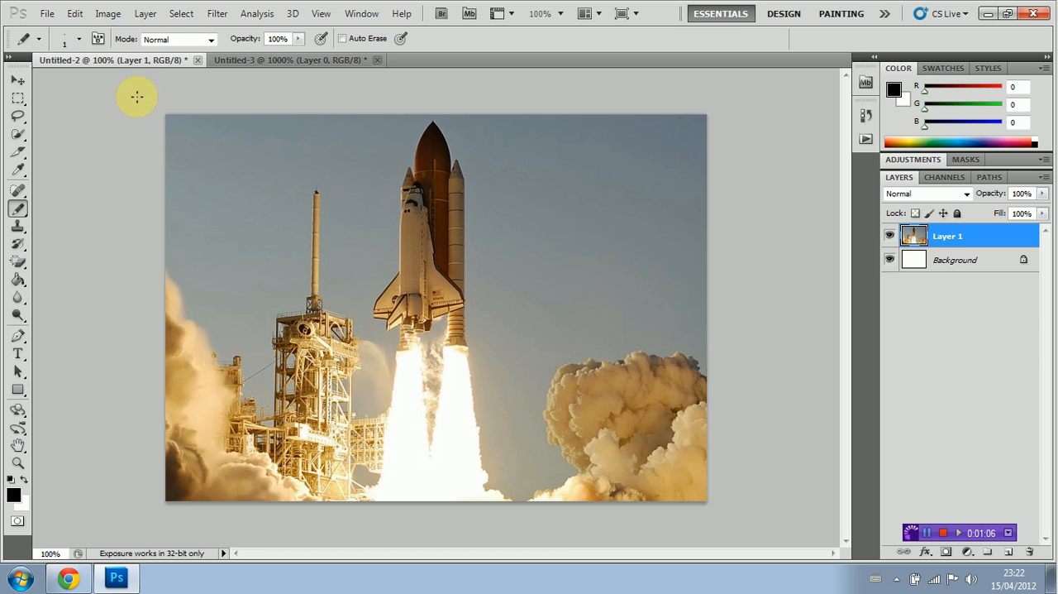
Add a new empty layer named TVlines above the shuttle photo layer.
{"action": "left_click", "coordinate": [145, 13]}
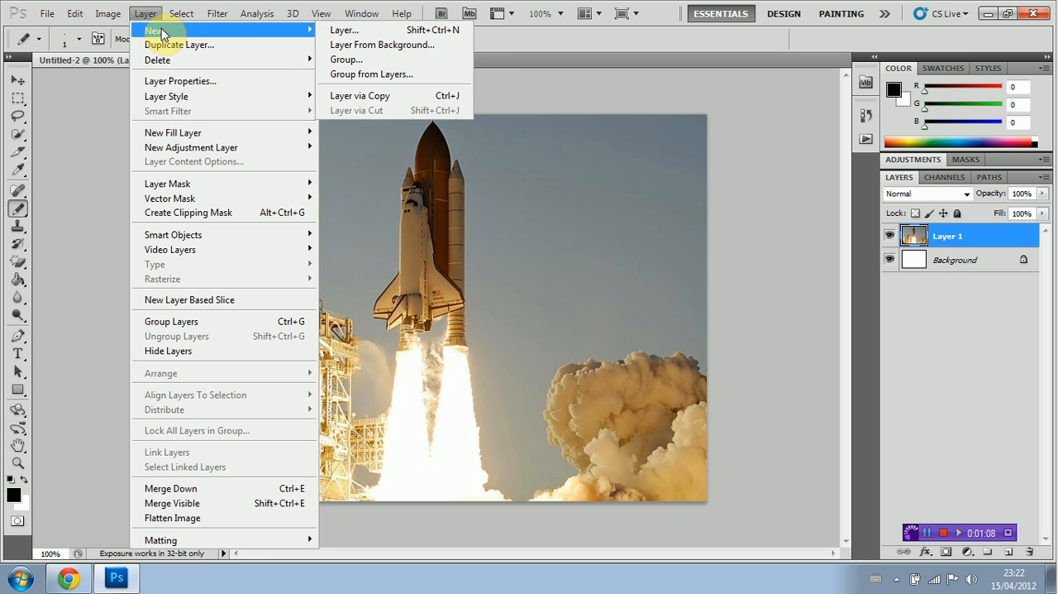
{"action": "left_click", "coordinate": [344, 30]}
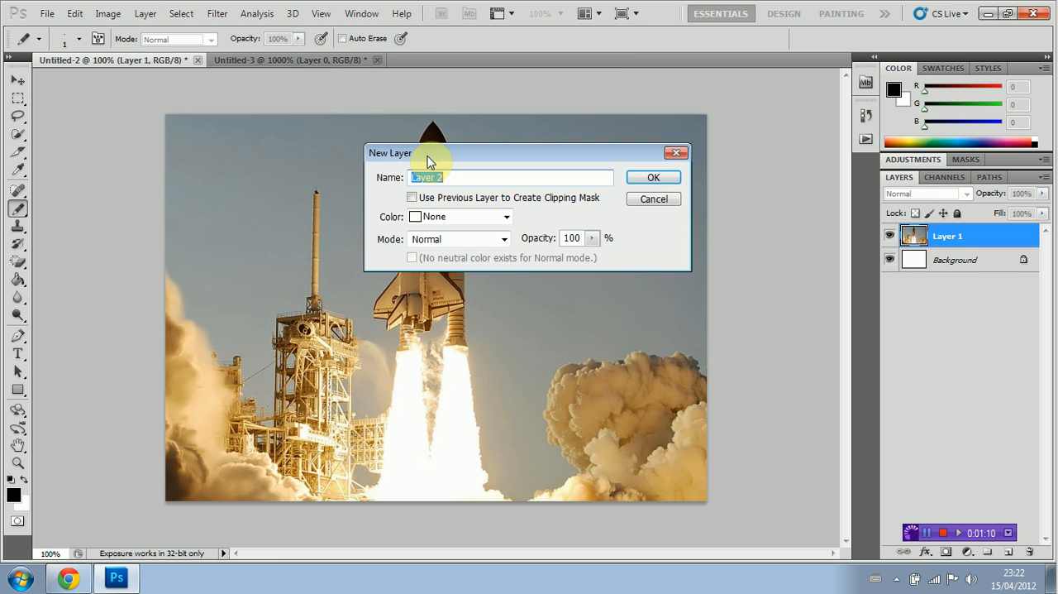
{"action": "type", "text": "TVlines"}
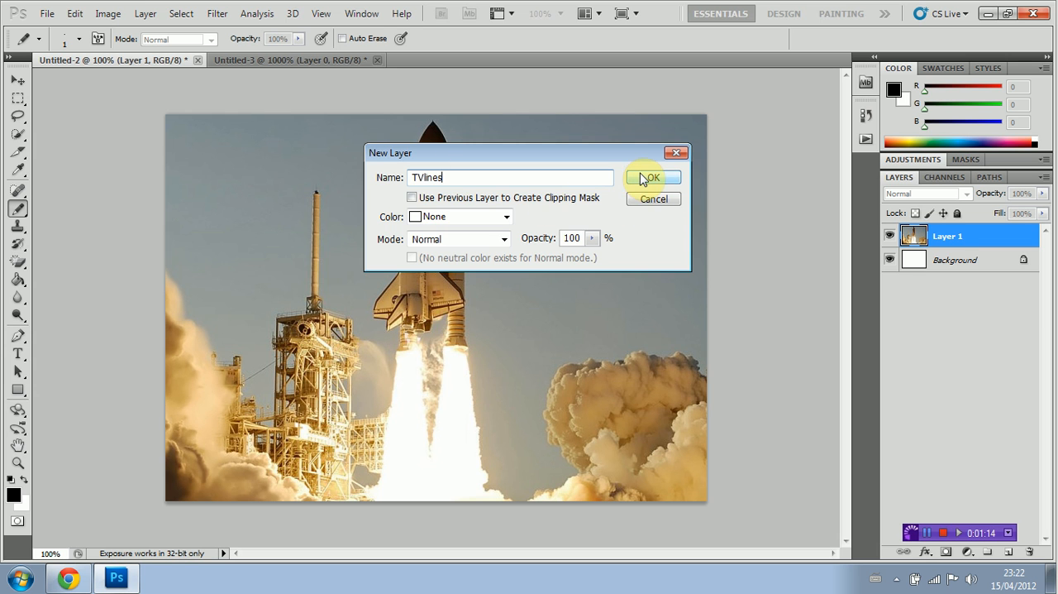
{"action": "left_click", "coordinate": [649, 176]}
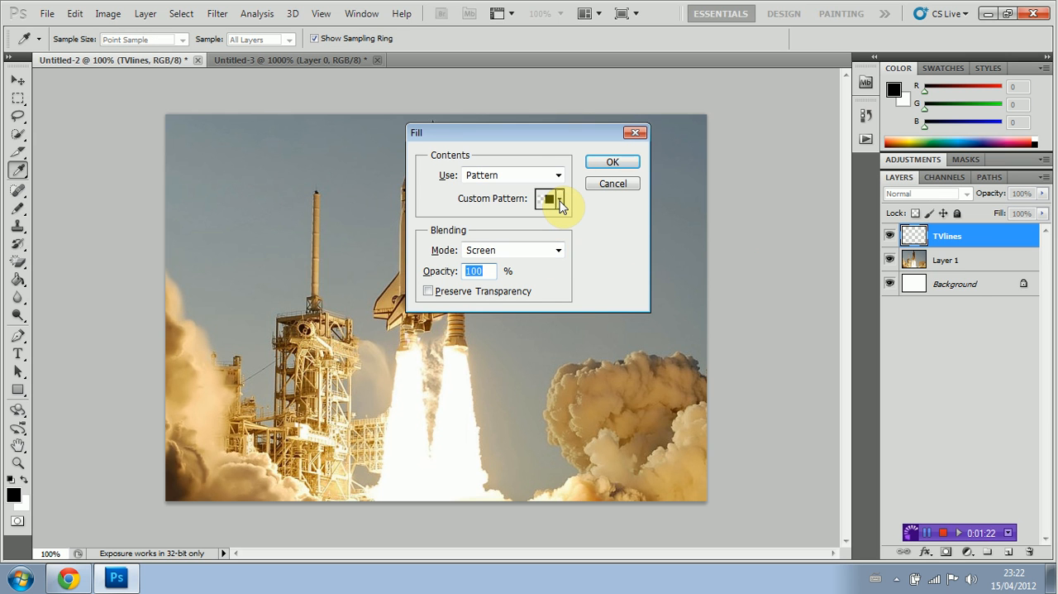
Set the Fill to use the custom TVlines stripe pattern and begin choosing its blending mode.
{"action": "left_click", "coordinate": [559, 198]}
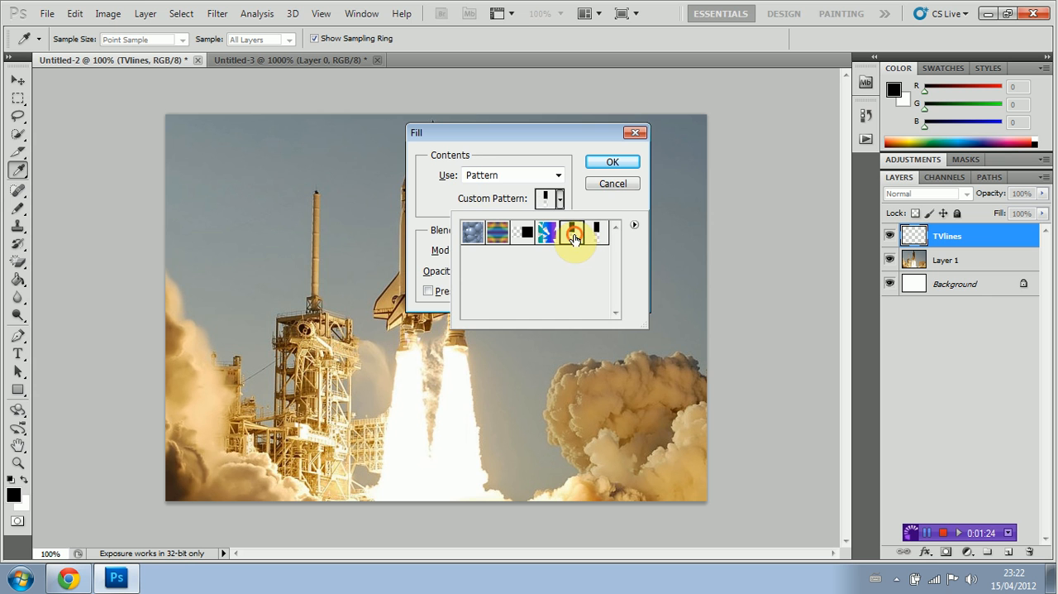
{"action": "left_click", "coordinate": [572, 231]}
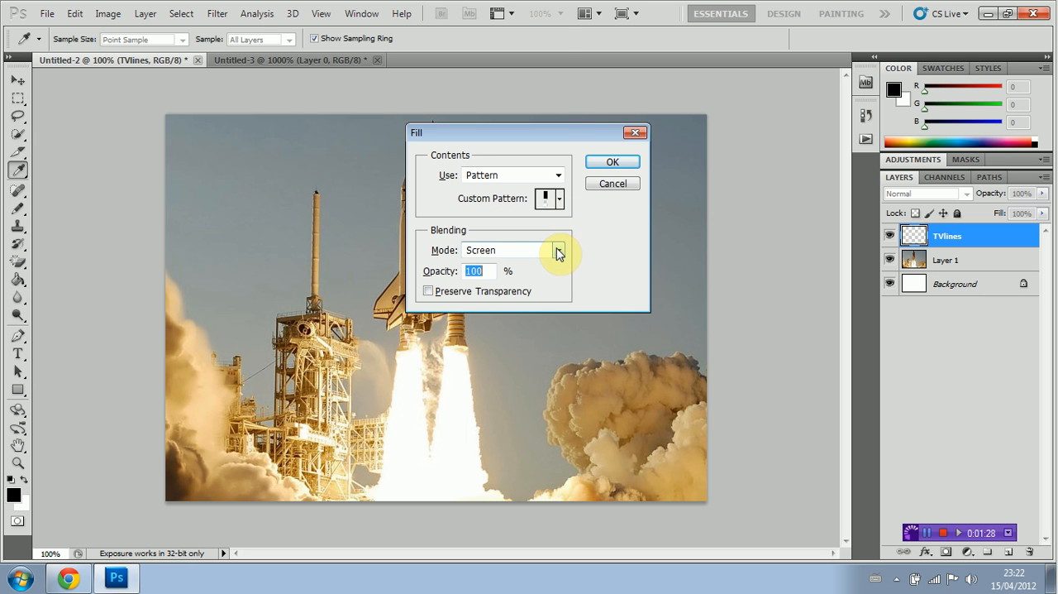
{"action": "left_click", "coordinate": [556, 250]}
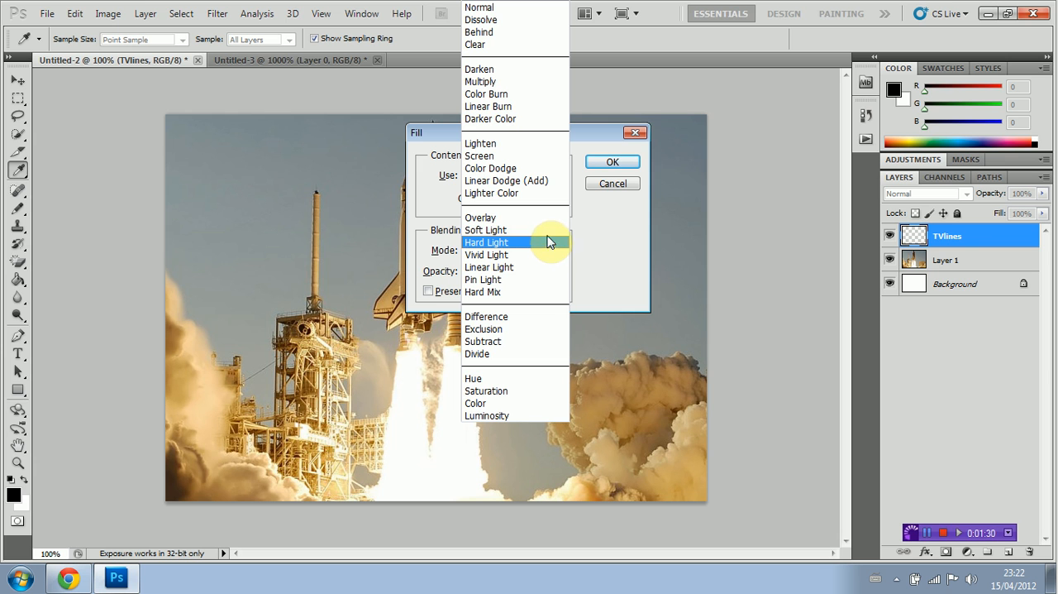
{"action": "mouse_move", "coordinate": [537, 180]}
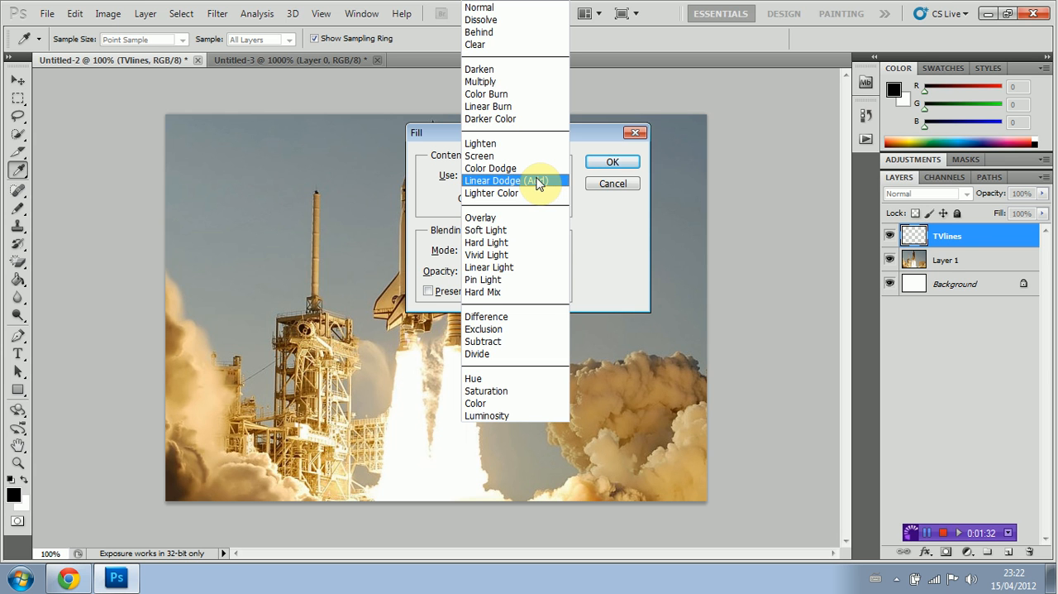
{"action": "mouse_move", "coordinate": [532, 219]}
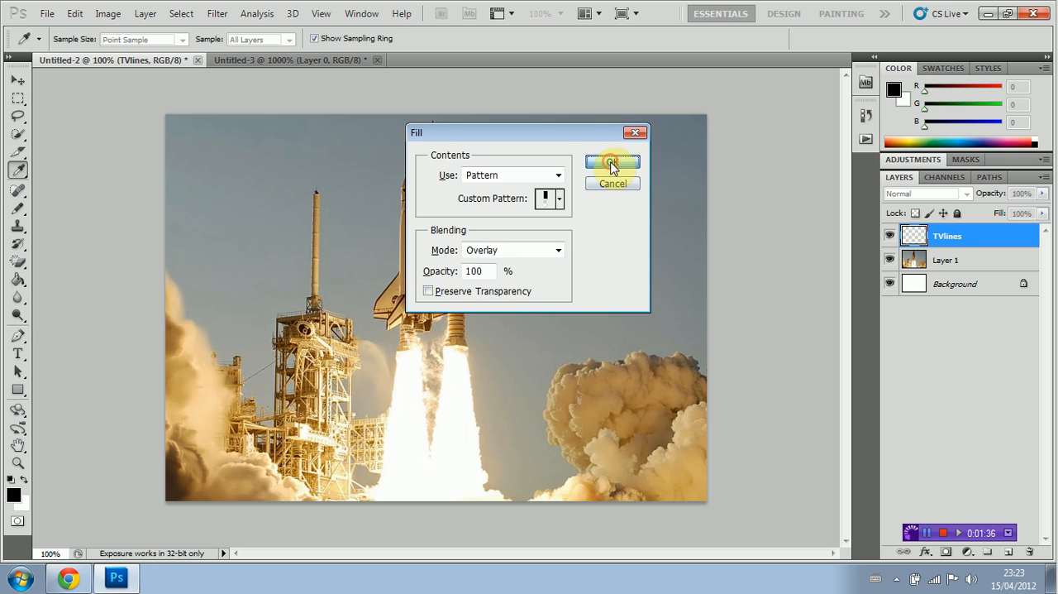
Apply the pattern fill to the TVlines layer, then go to its blending settings to lower opacity.
{"action": "left_click", "coordinate": [612, 162]}
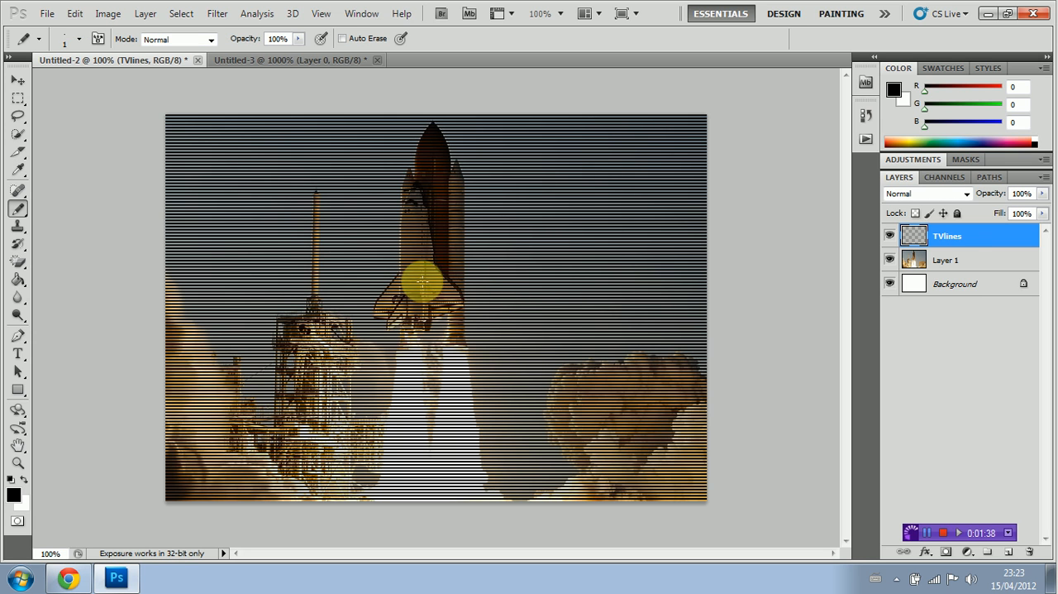
{"action": "mouse_move", "coordinate": [529, 300]}
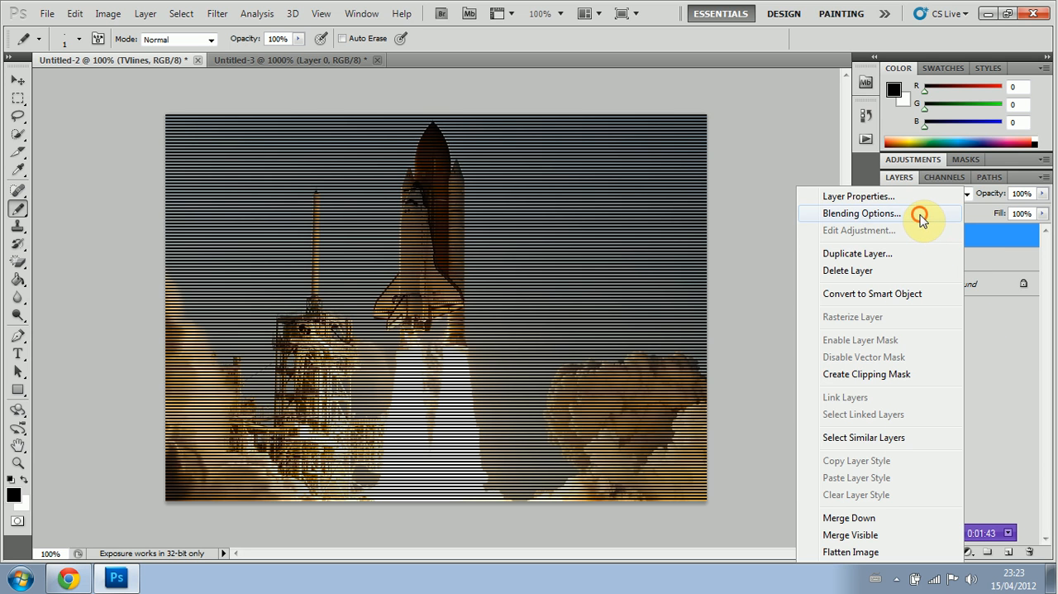
{"action": "left_click", "coordinate": [862, 214]}
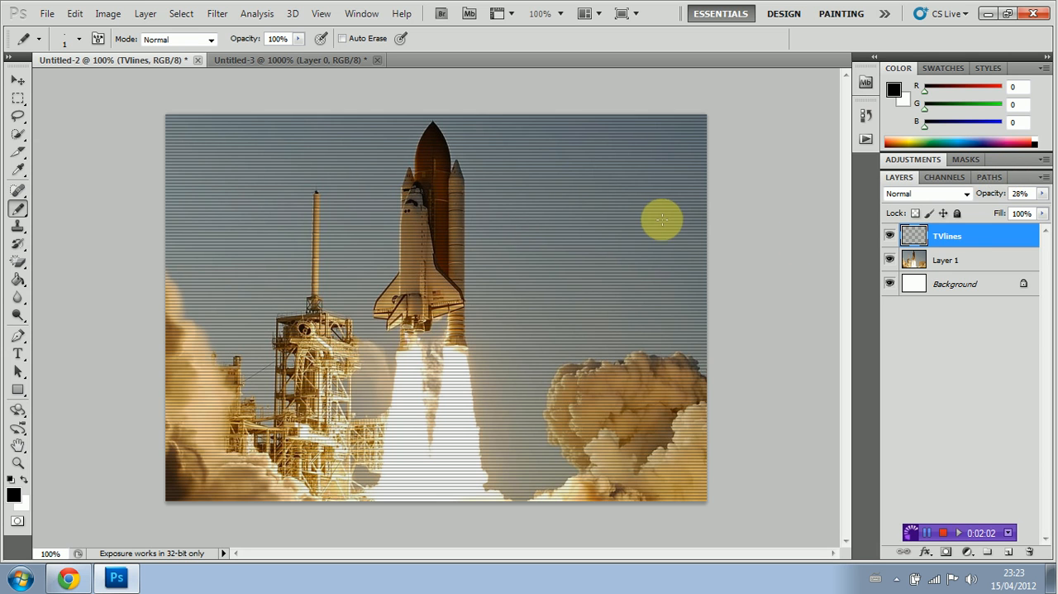
{"action": "mouse_move", "coordinate": [471, 274]}
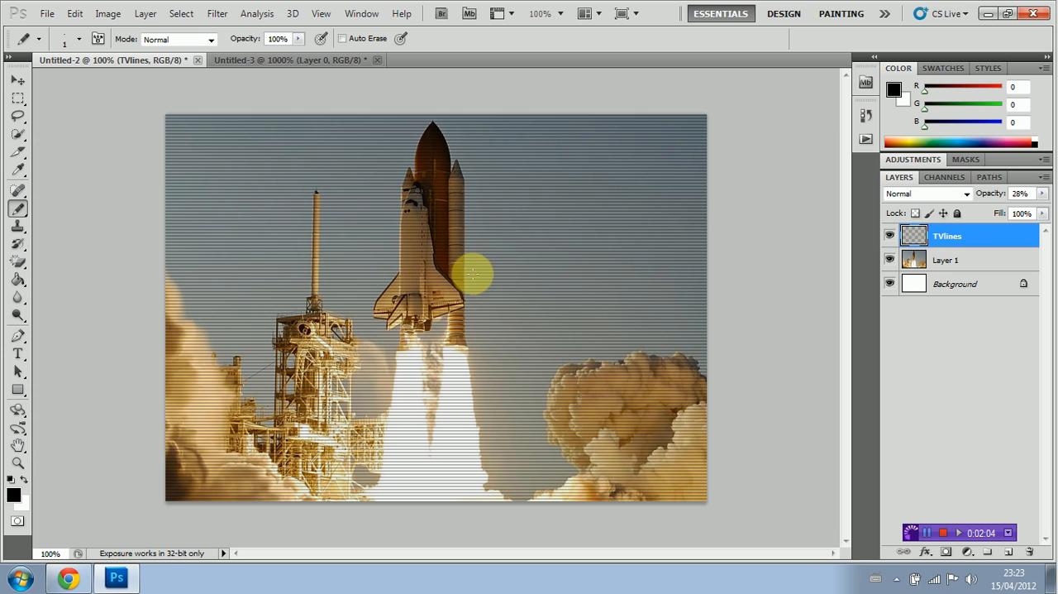
{"action": "mouse_move", "coordinate": [502, 259]}
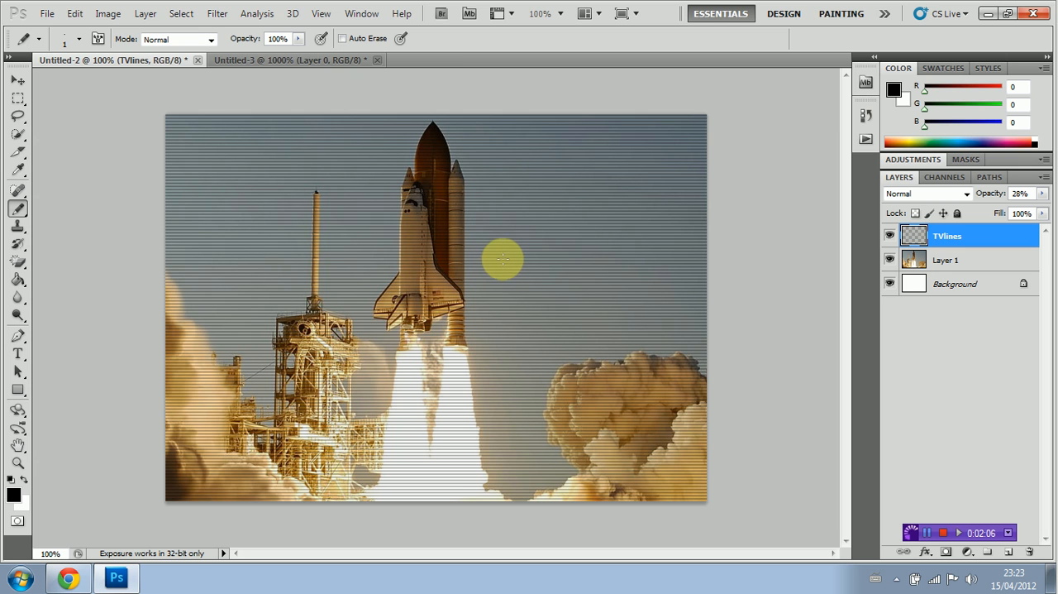